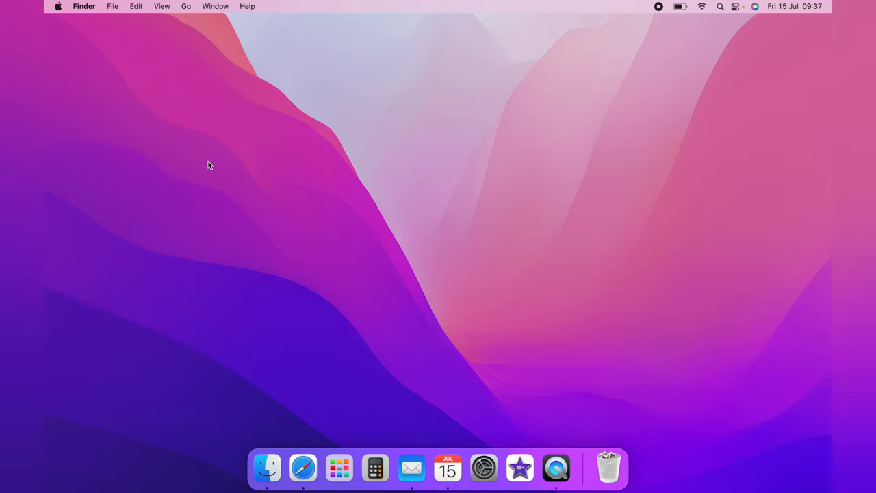
pyautogui.moveTo(340, 468)
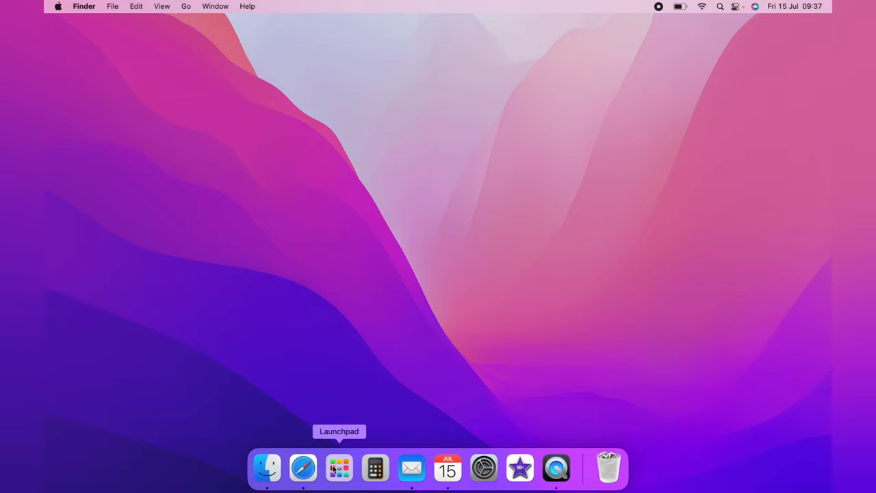
# - Launch the App Store from Launchpad by searching "ap", landing on the Discover page
pyautogui.click(339, 469)
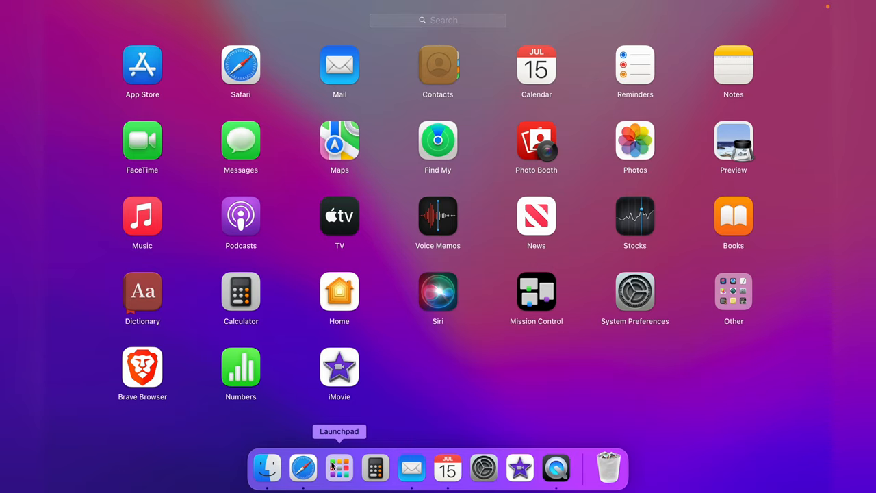
pyautogui.moveTo(299, 48)
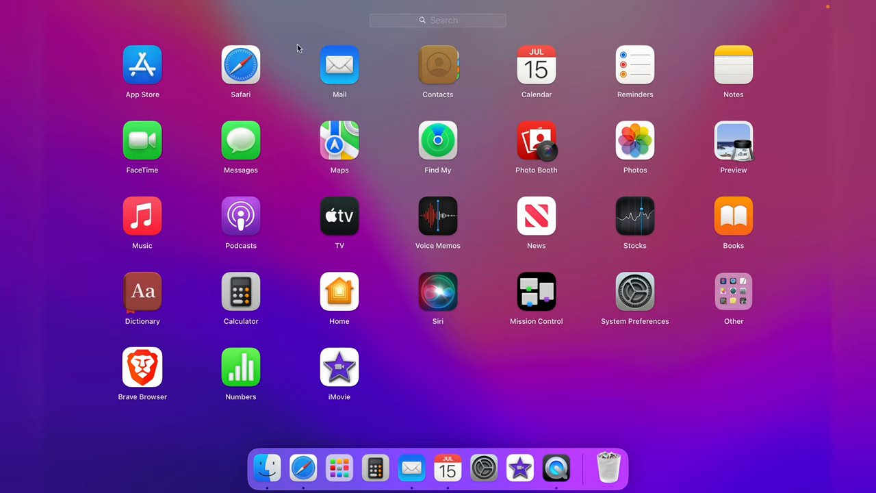
pyautogui.write('ap')
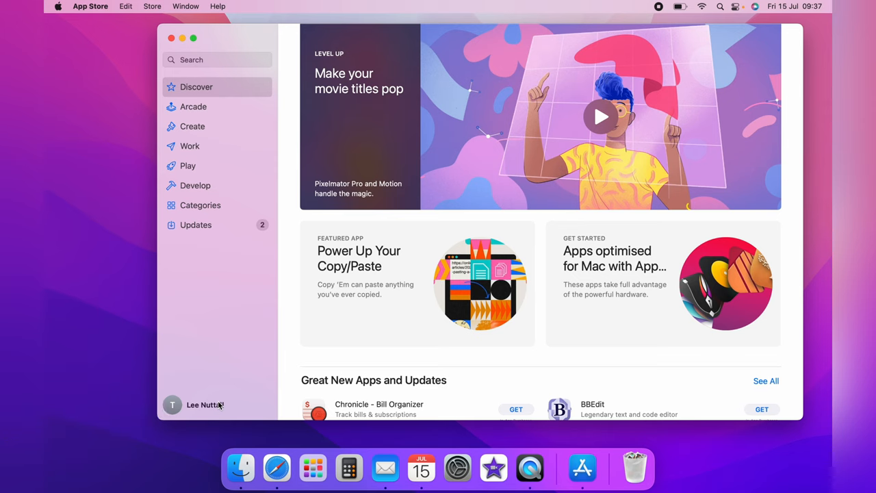
pyautogui.click(600, 116)
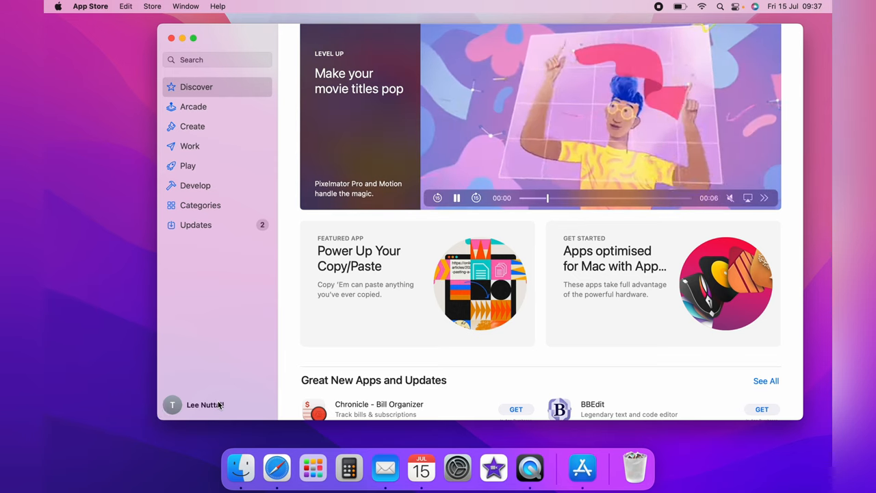
# - From the account page, view Apple ID Account Information and begin Change Country or Region
pyautogui.click(205, 405)
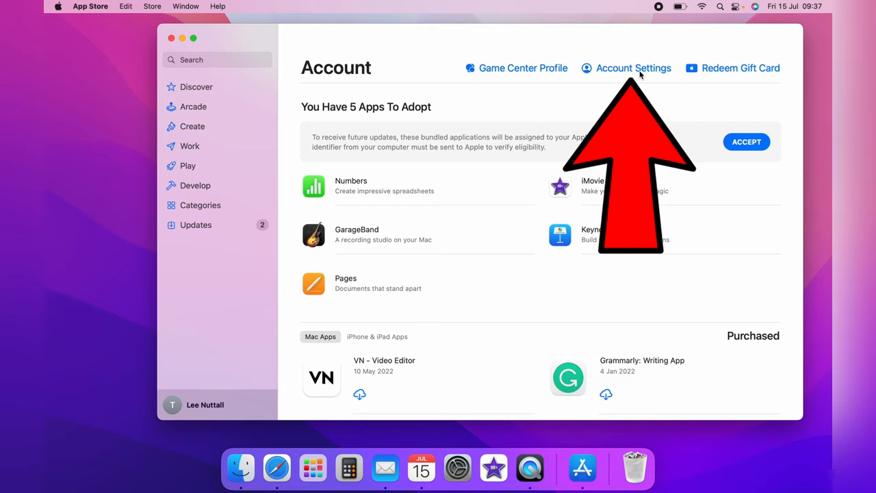
pyautogui.click(633, 68)
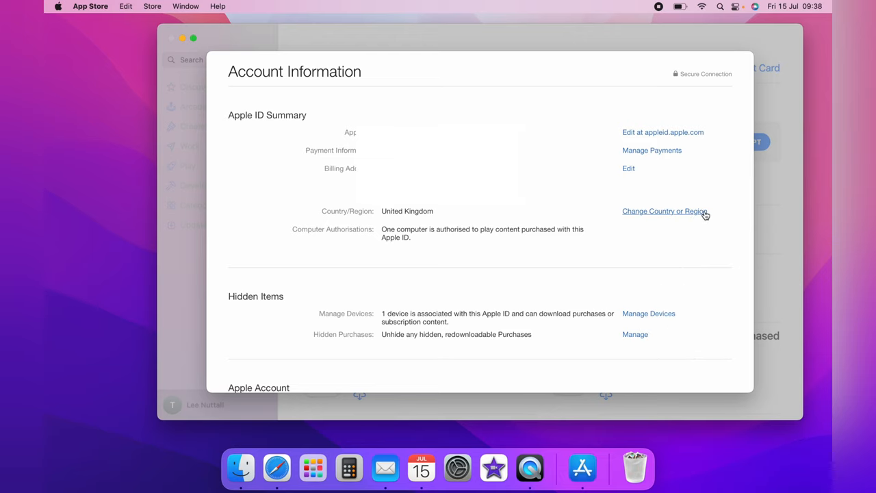
pyautogui.click(665, 211)
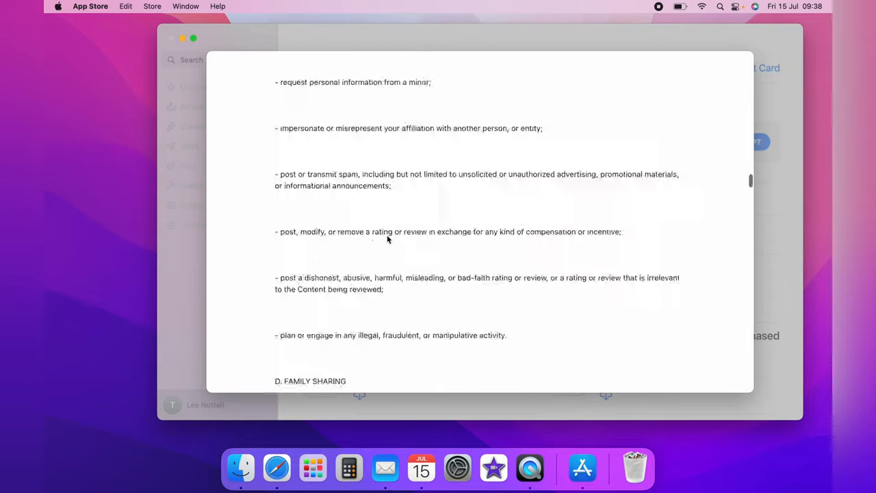
# - Scroll the terms and conditions to the end where the Agree button appears
pyautogui.scroll(-3)
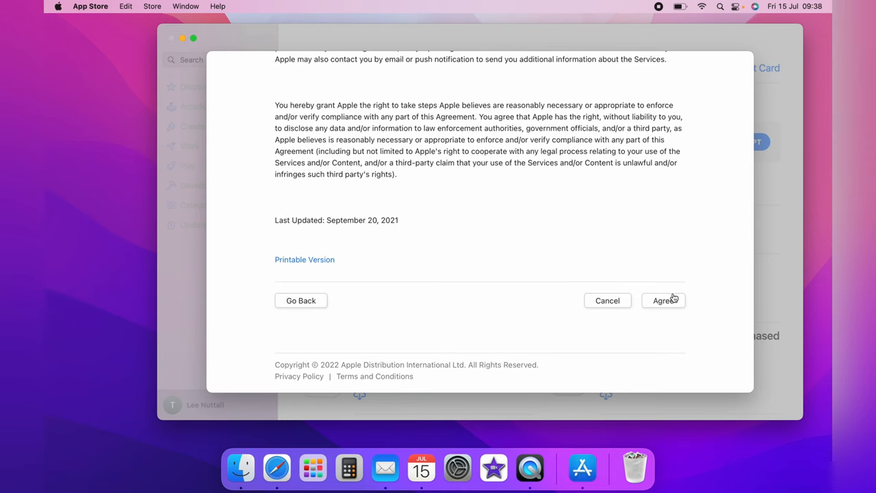
pyautogui.moveTo(608, 301)
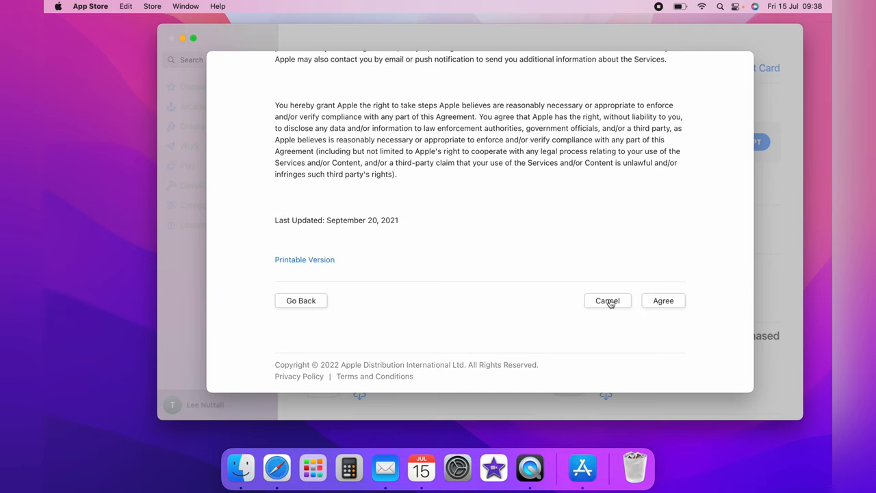
pyautogui.moveTo(663, 301)
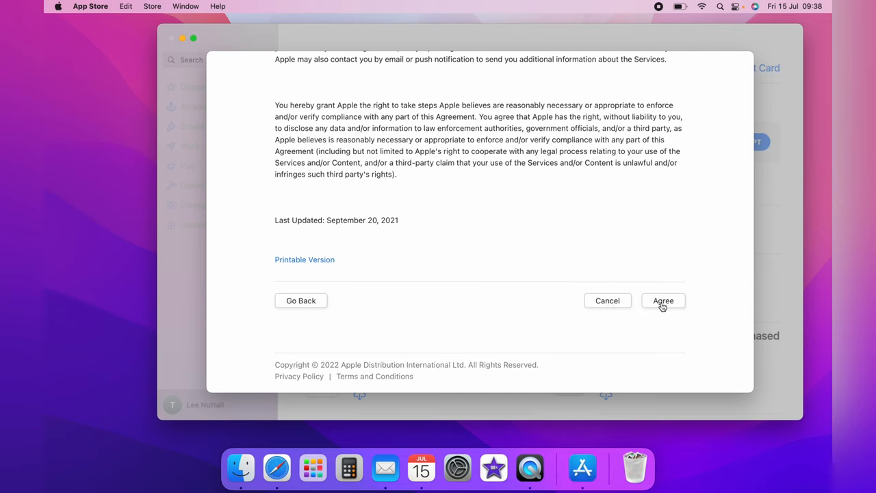